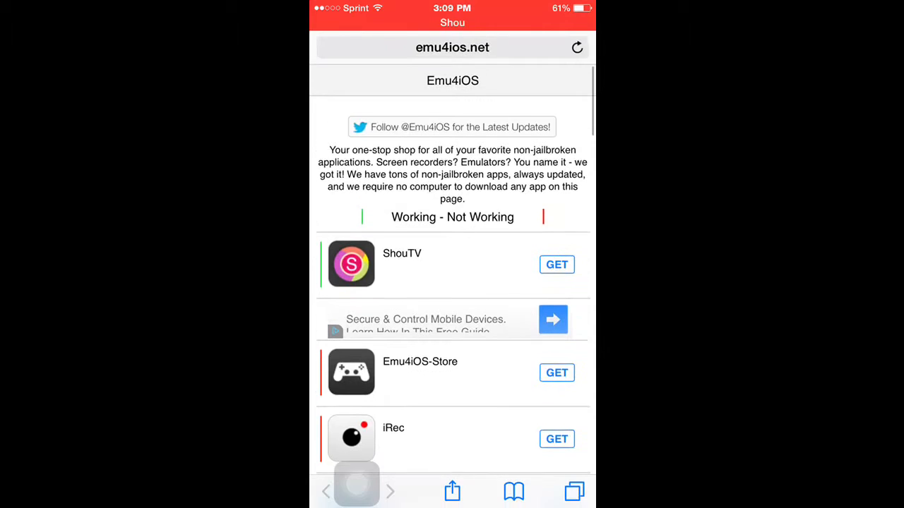
Reload the emu4ios.net app list in Safari, then go to the home screen.
click(452, 48)
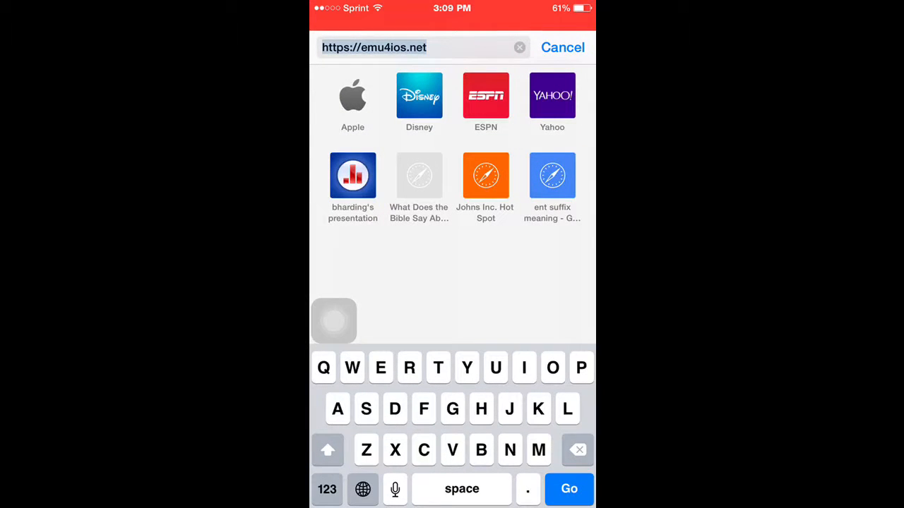
click(569, 488)
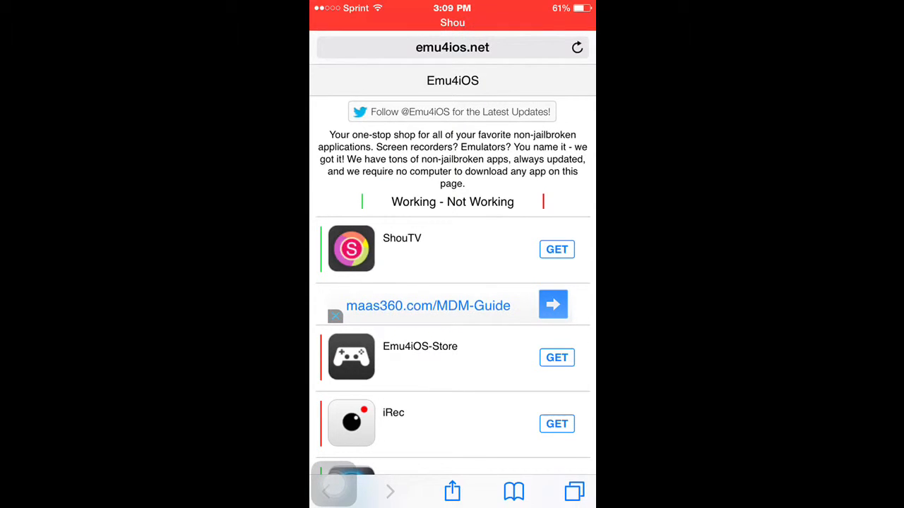
key(home)
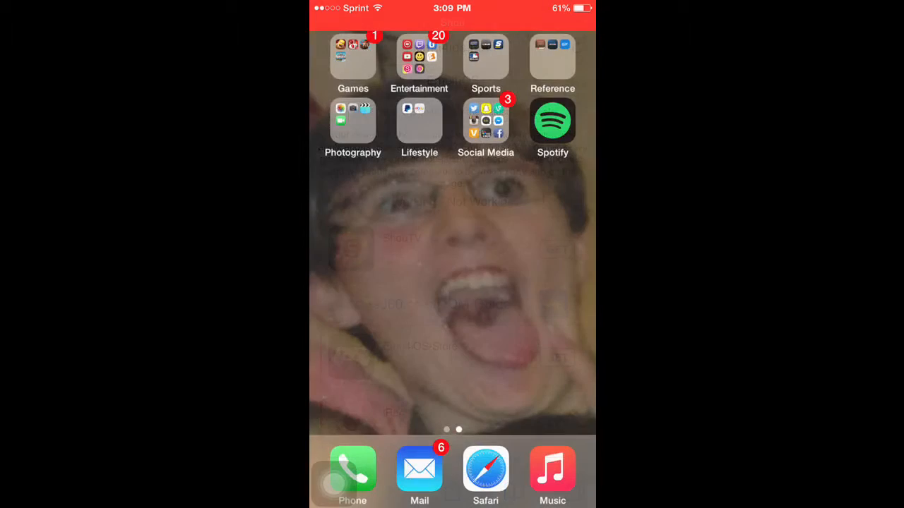
Launch Shou from the Entertainment folder to its Record screen.
click(419, 57)
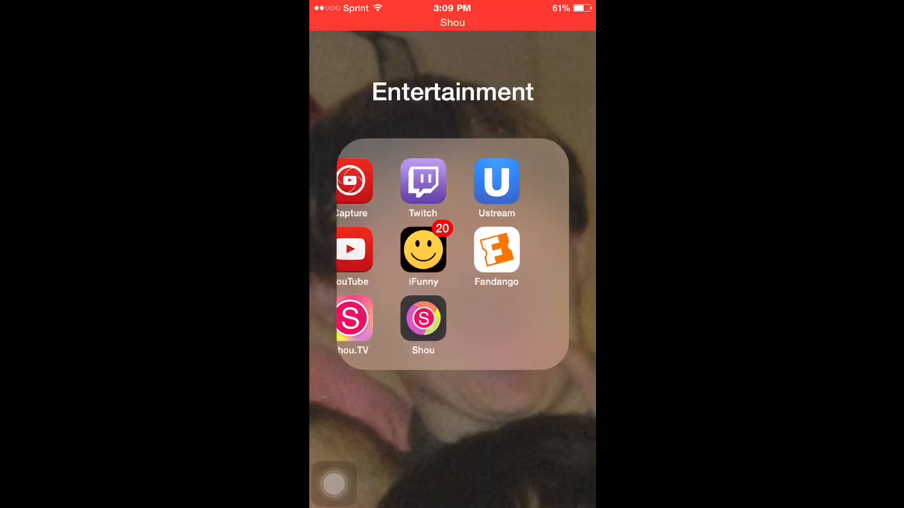
click(423, 318)
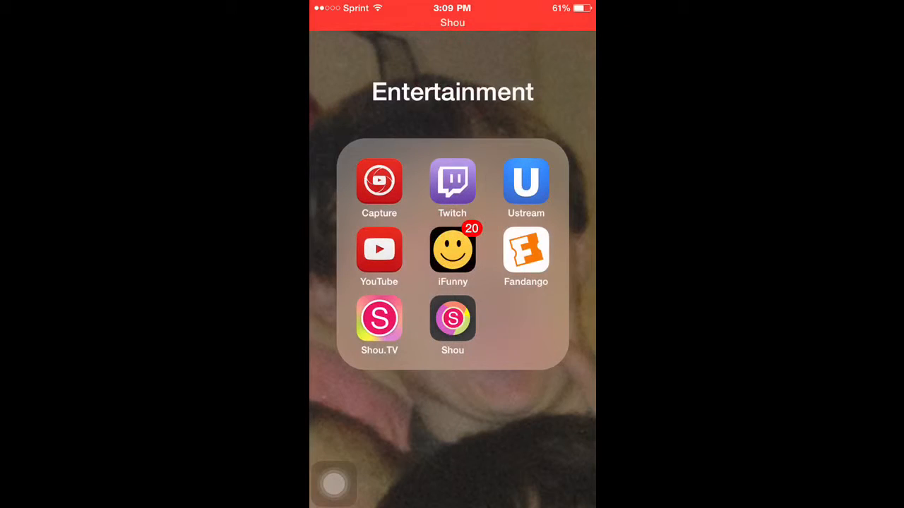
click(452, 319)
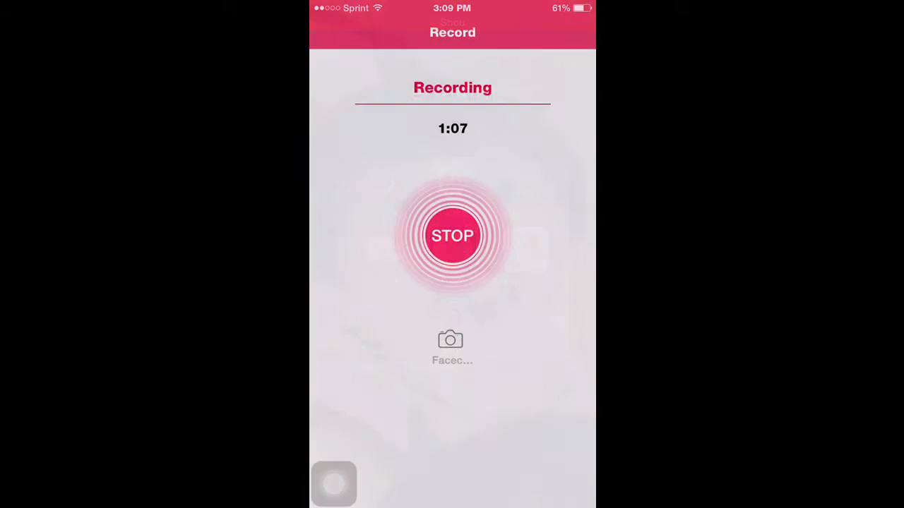